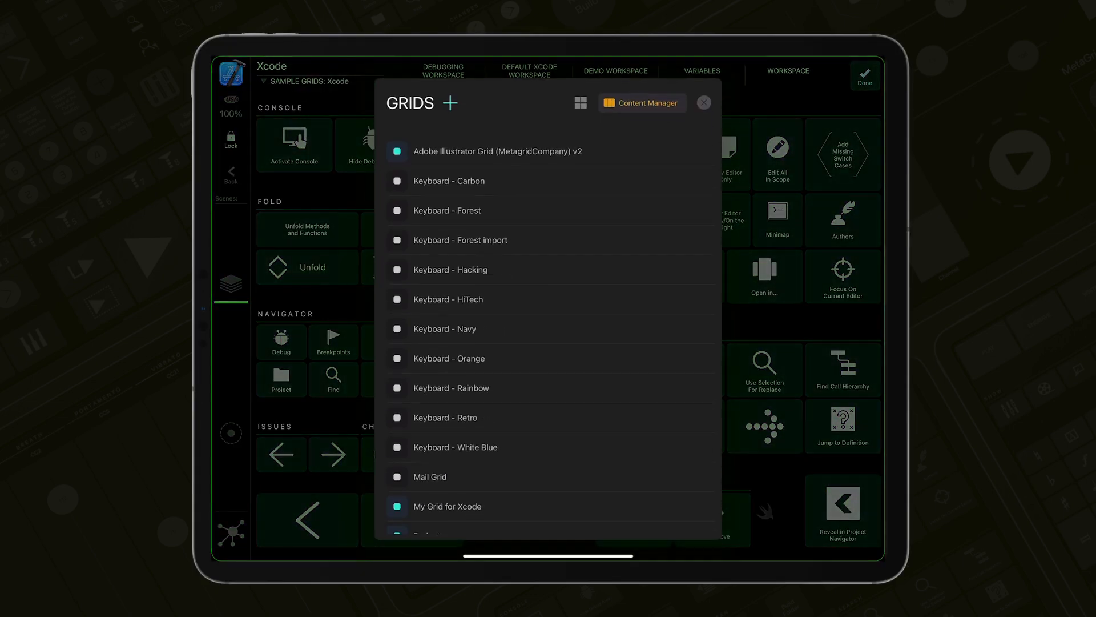
# Browse the Xcode and Studio One profiles in Content Manager, then return to the Desktop home grid.
pyautogui.click(642, 103)
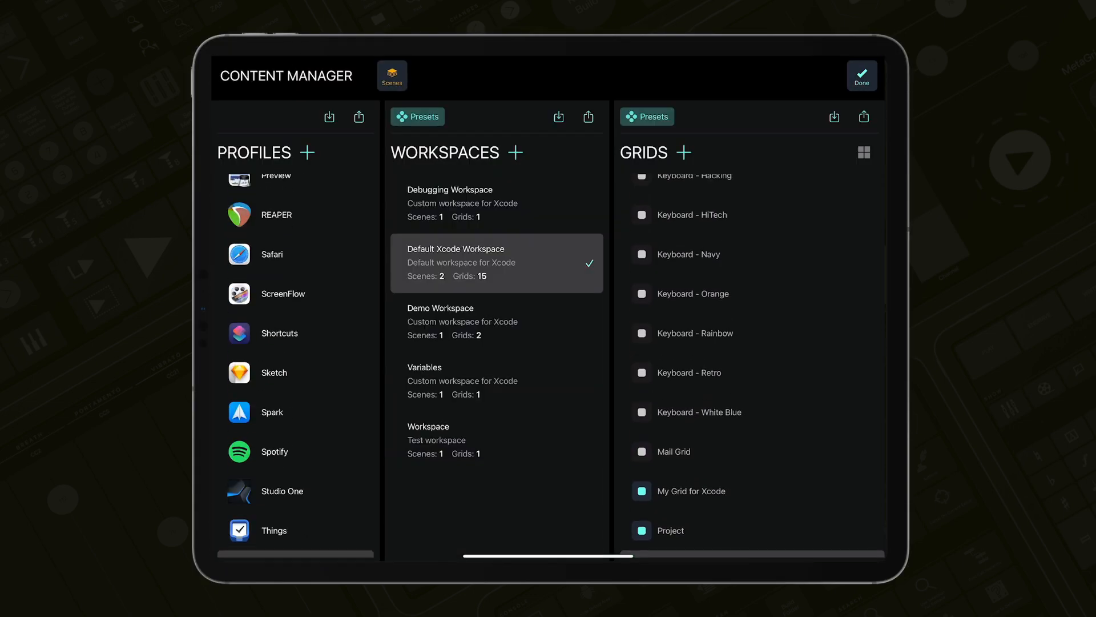
pyautogui.click(273, 531)
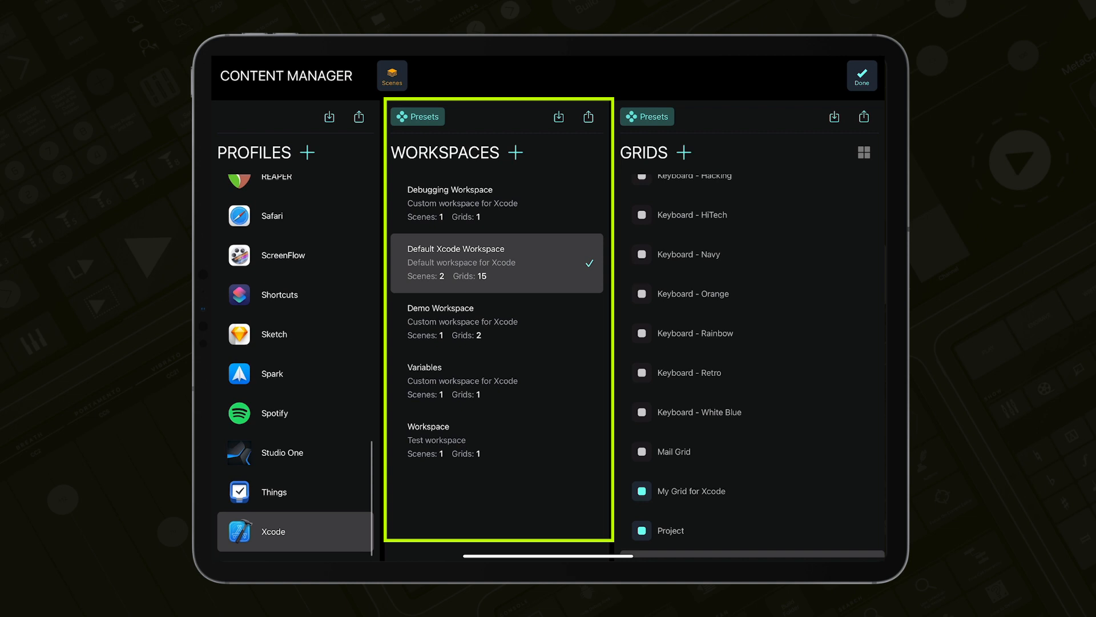
pyautogui.click(283, 453)
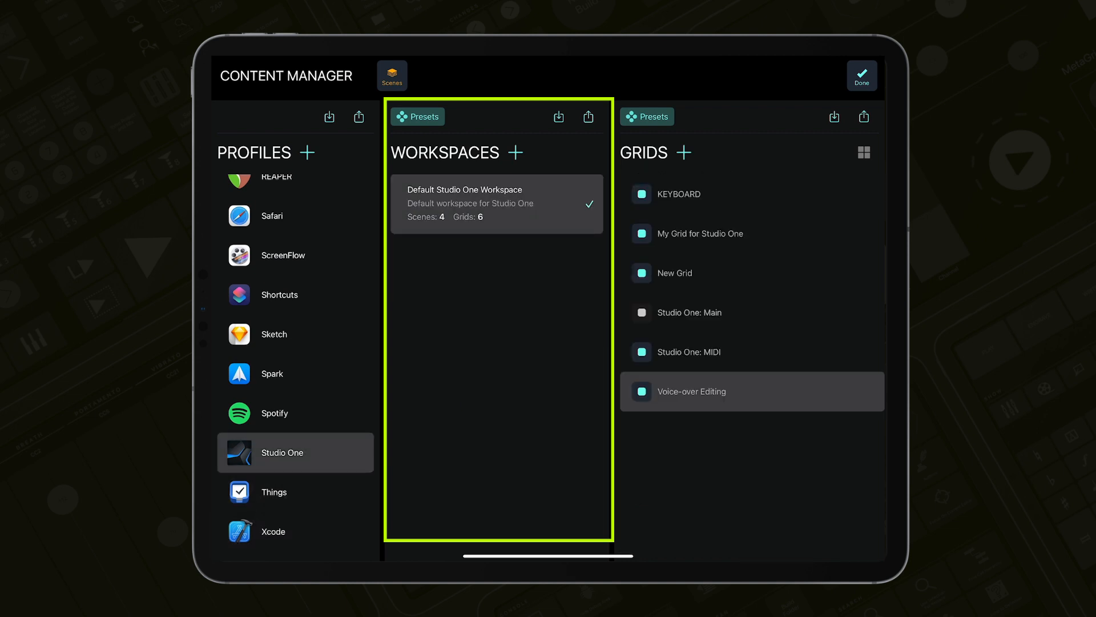
pyautogui.click(273, 530)
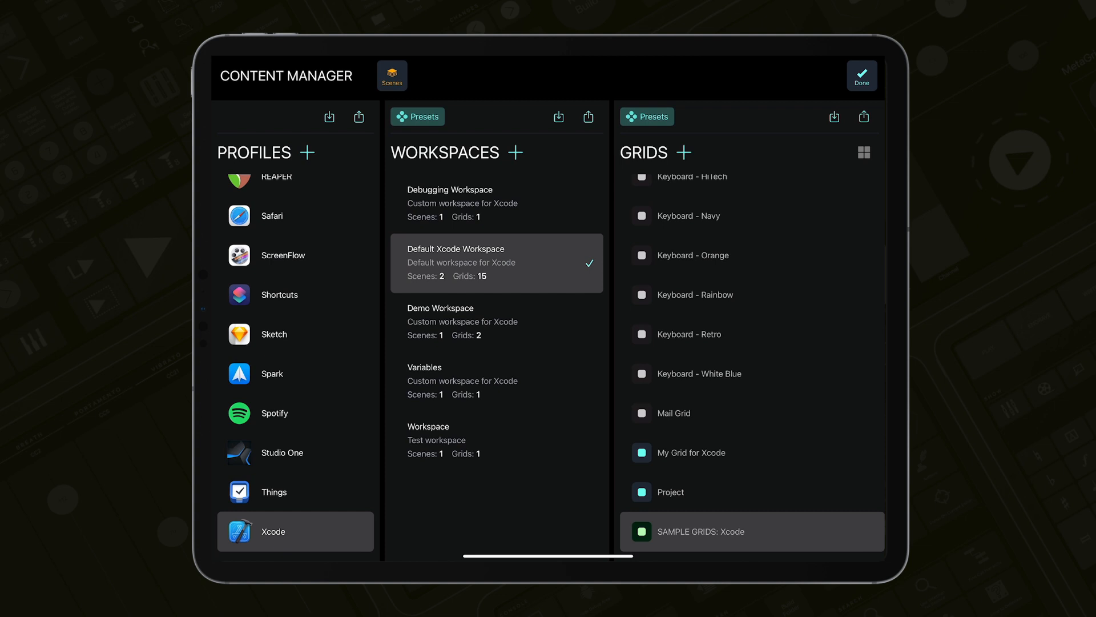
pyautogui.click(862, 75)
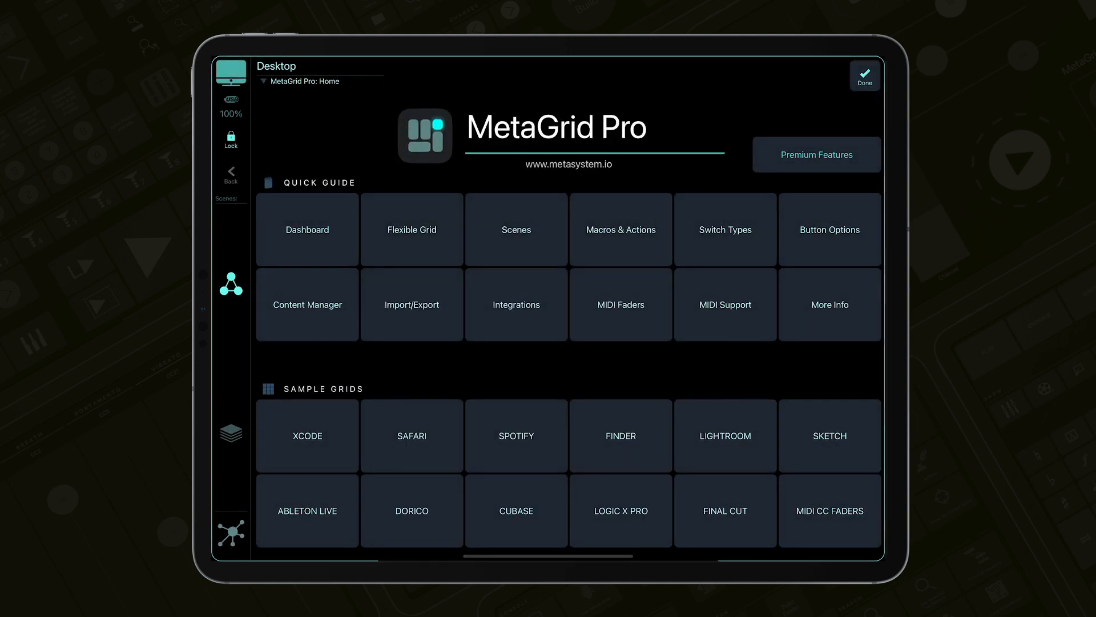
# Add a LUNA profile without preset workspaces and view its empty 'My Grid for LUNA'.
pyautogui.click(306, 305)
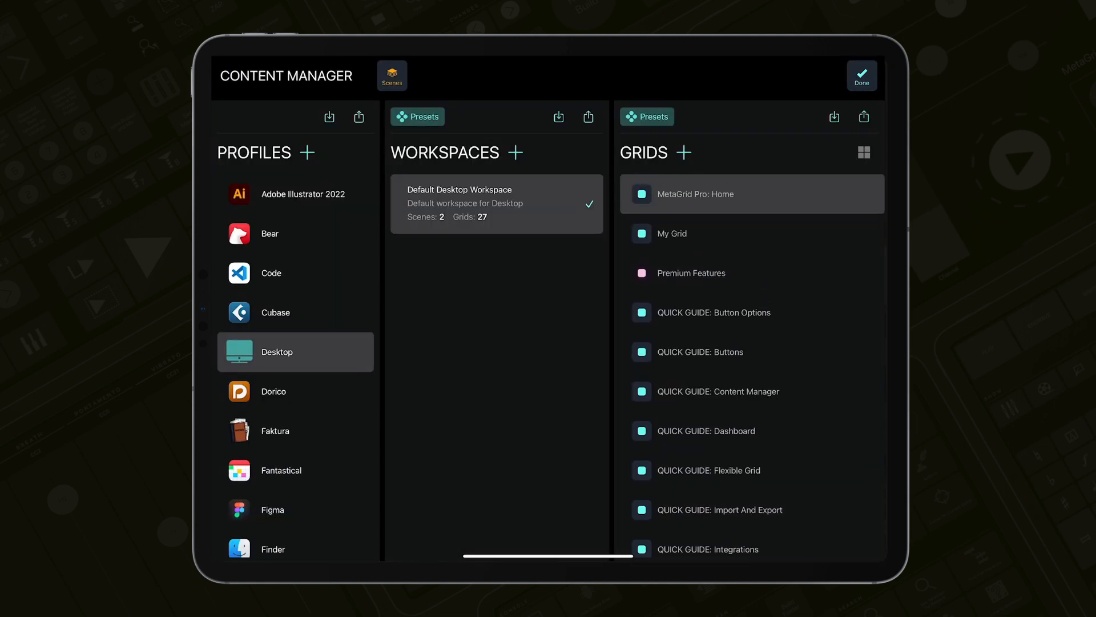
pyautogui.click(307, 153)
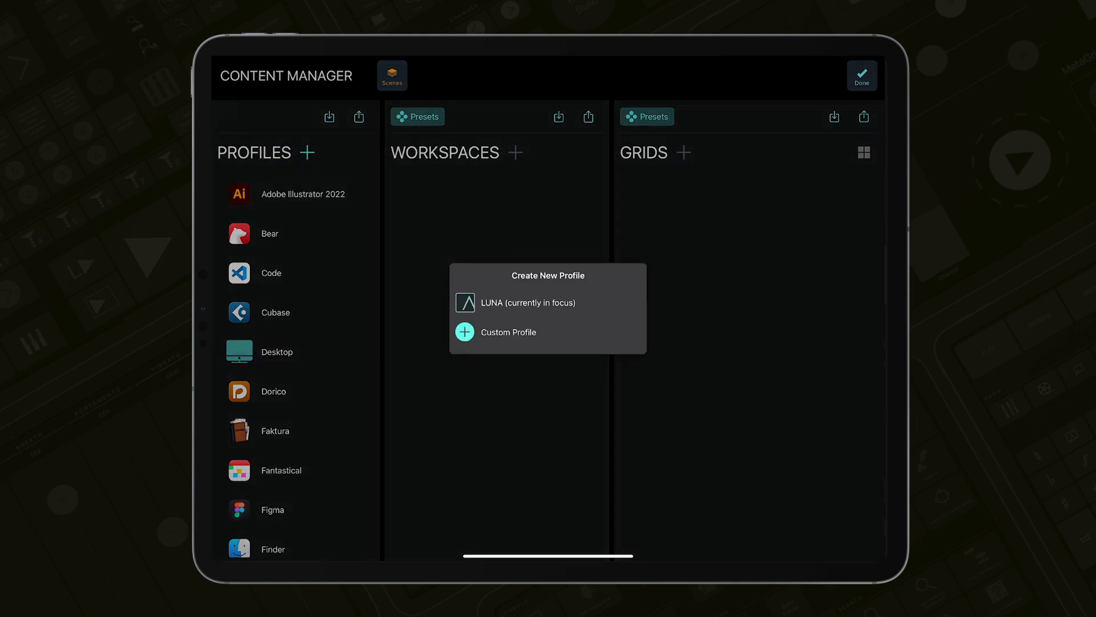
pyautogui.click(528, 302)
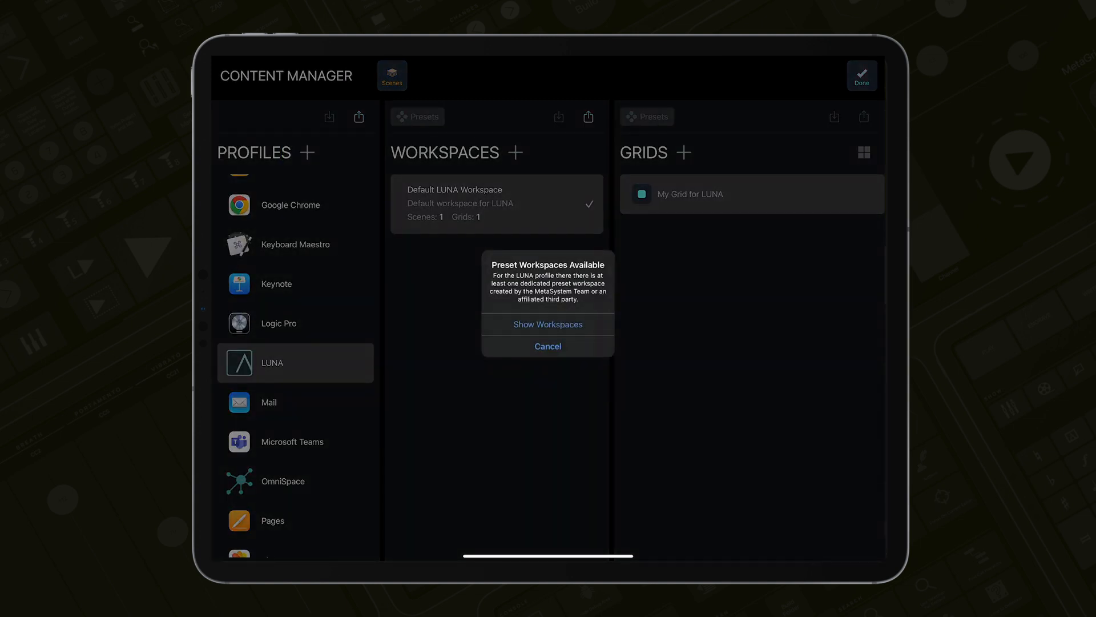
pyautogui.click(547, 346)
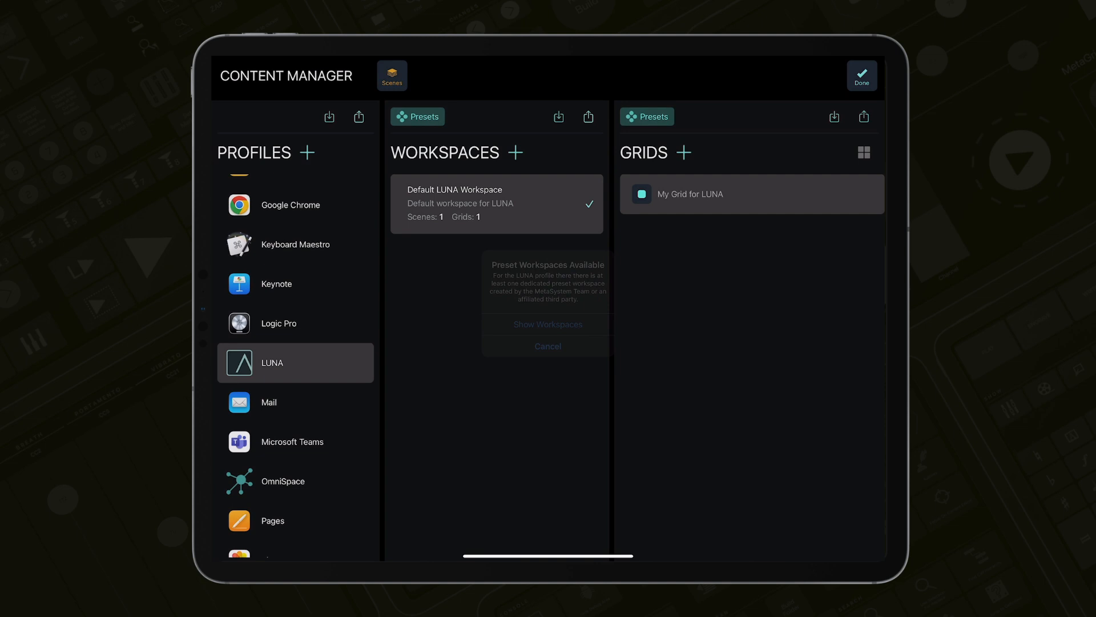
pyautogui.click(548, 345)
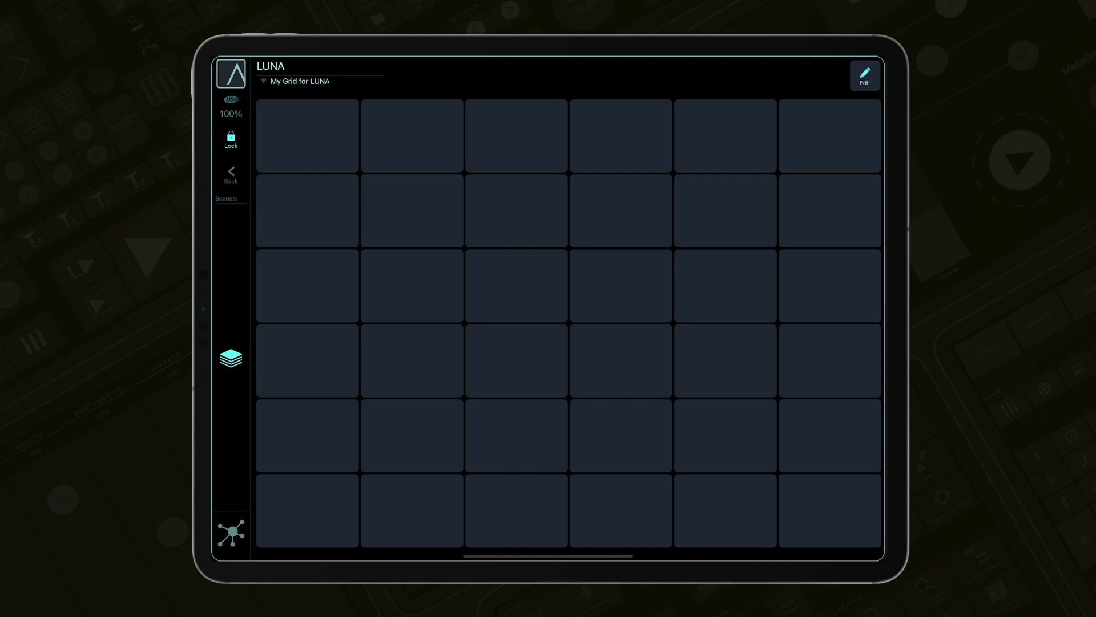
# Toggle edit mode on the LUNA grid and show its grids list, containing only 'My Grid for LUNA'.
pyautogui.click(864, 75)
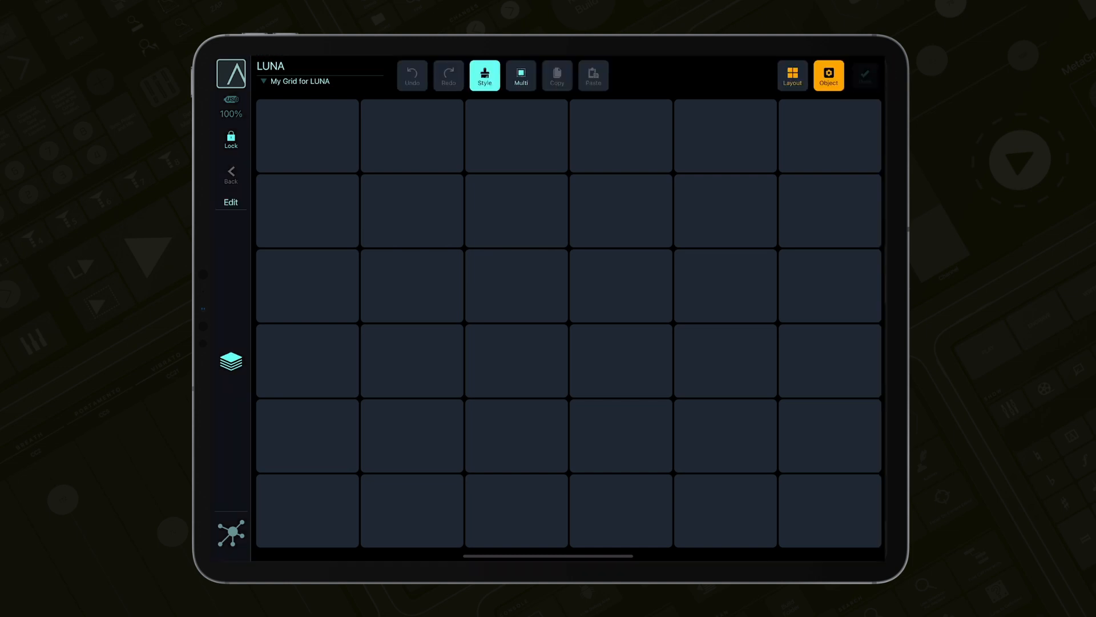
pyautogui.click(516, 210)
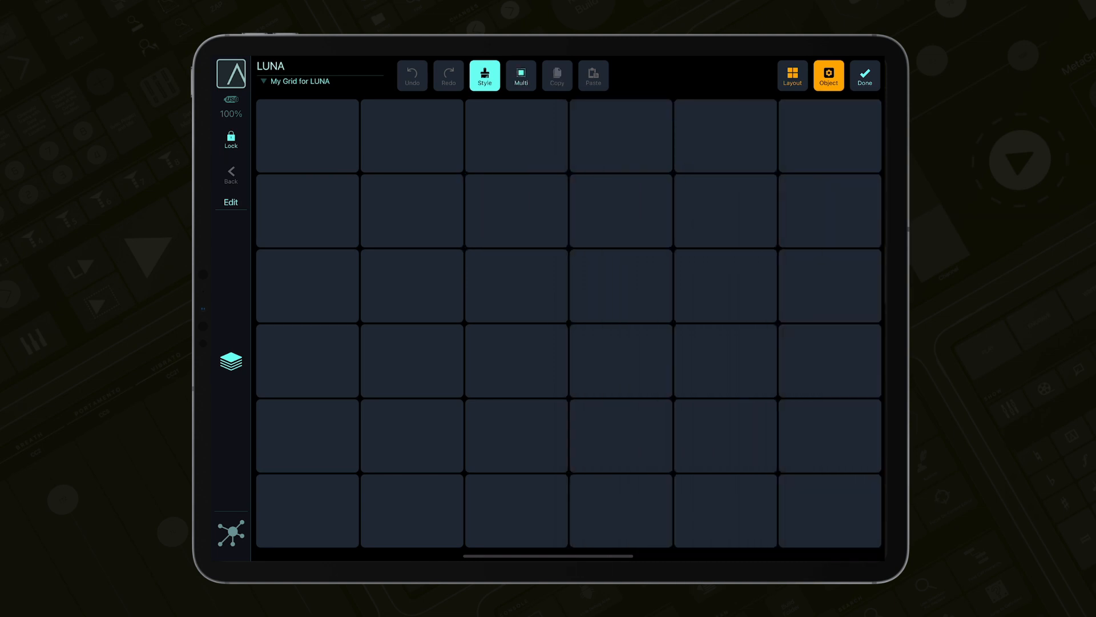
pyautogui.click(297, 81)
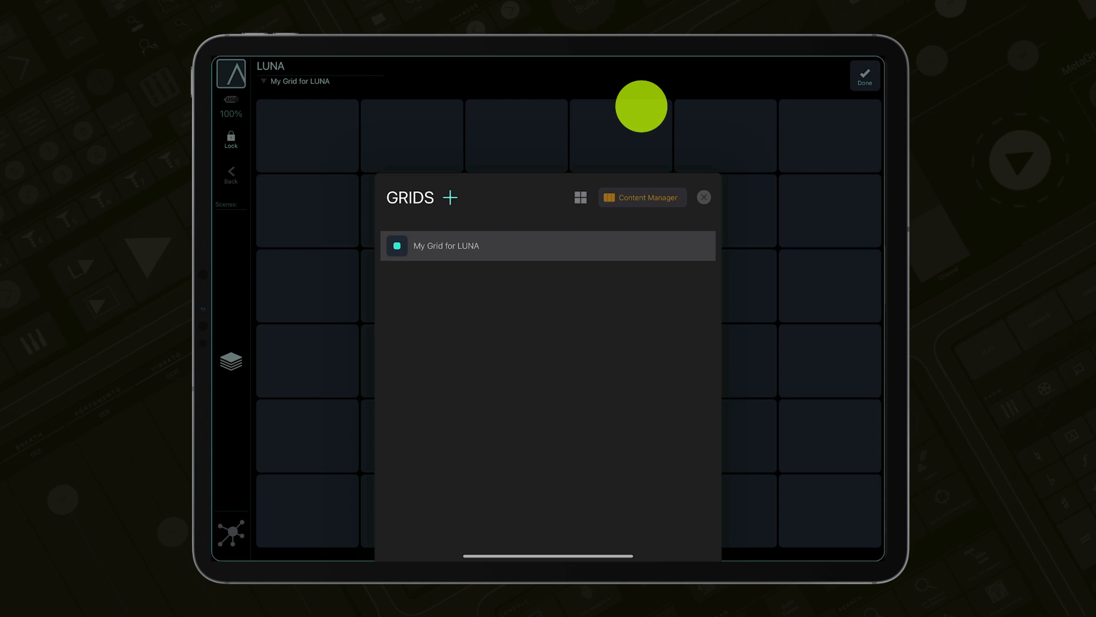
# Import the Luna - Dashboard preset workspace with its Edit, Project and Recording grids.
pyautogui.click(642, 197)
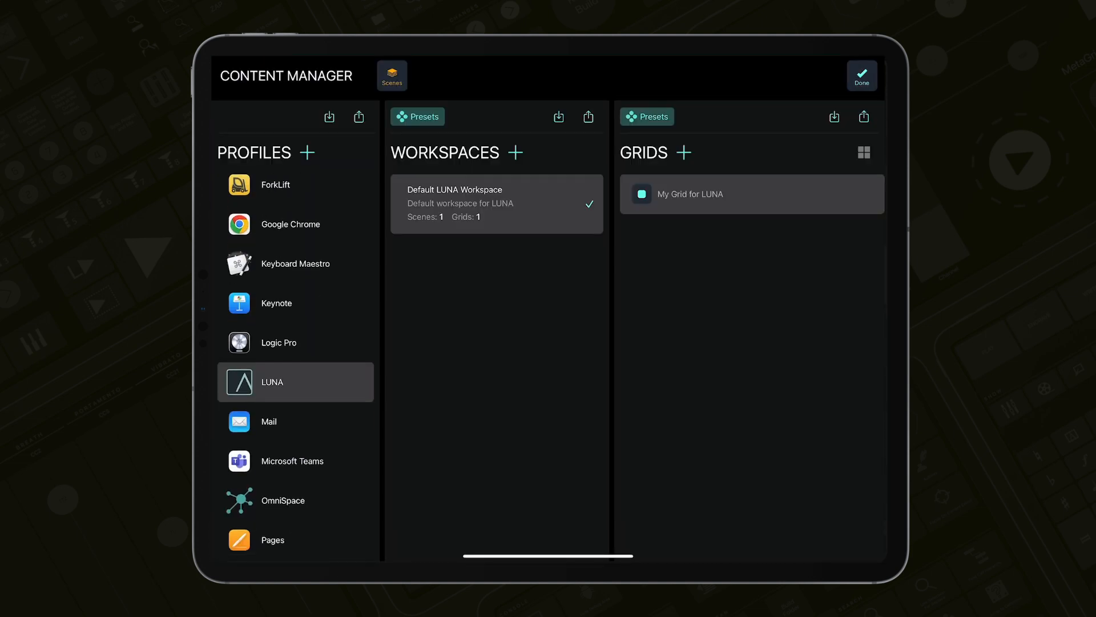
pyautogui.click(417, 116)
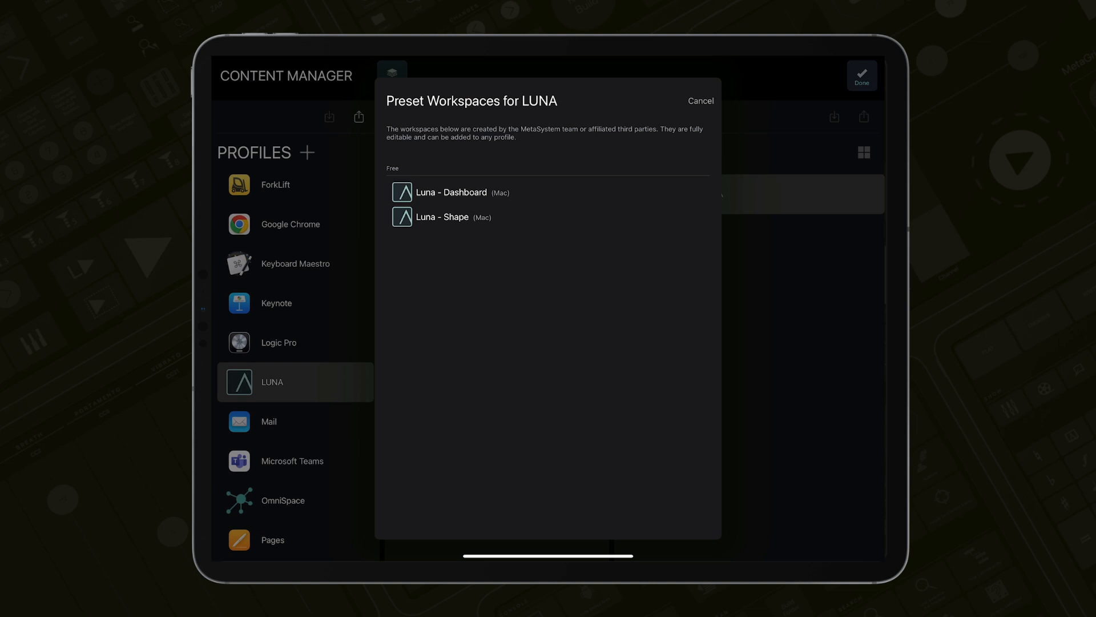
pyautogui.click(548, 192)
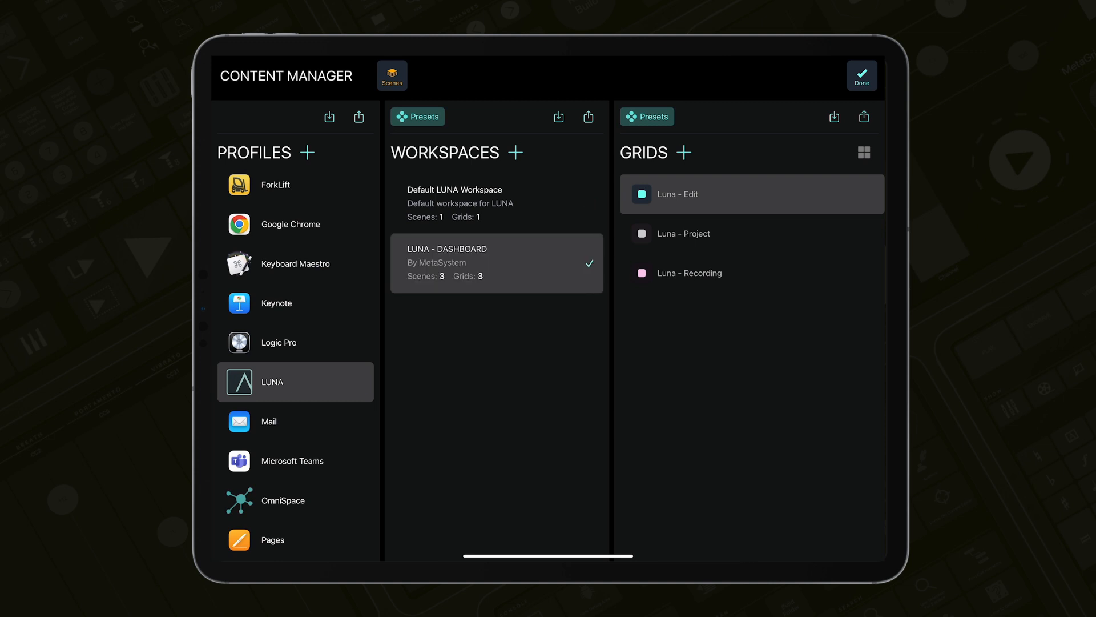
# Enable Show Workspaces in the Top Bar and return to the Luna - Project dashboard.
pyautogui.click(861, 76)
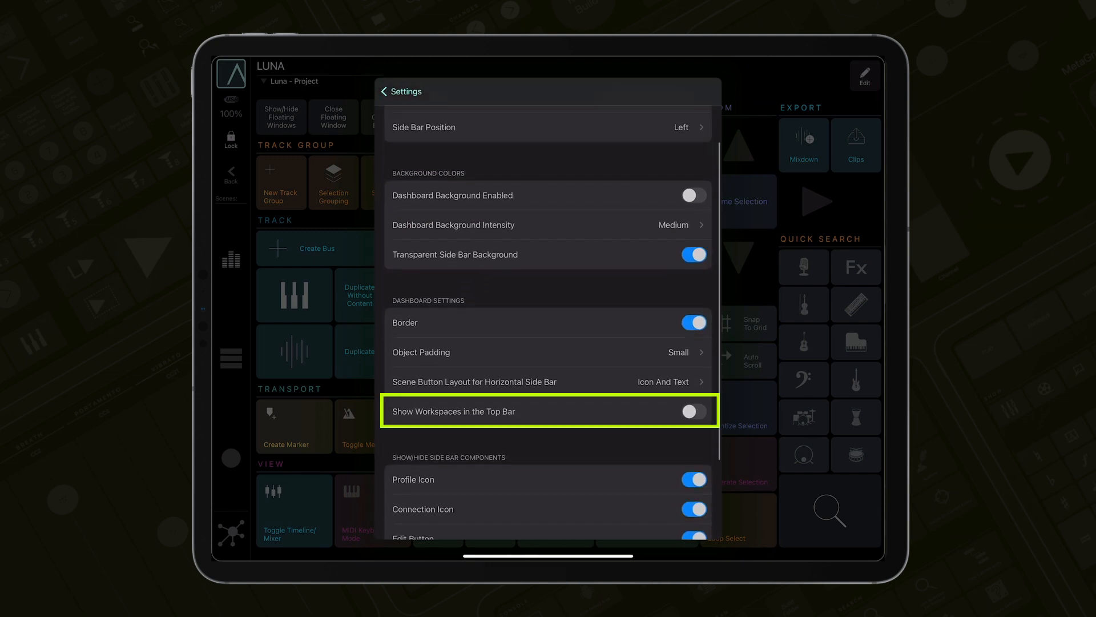
pyautogui.click(693, 411)
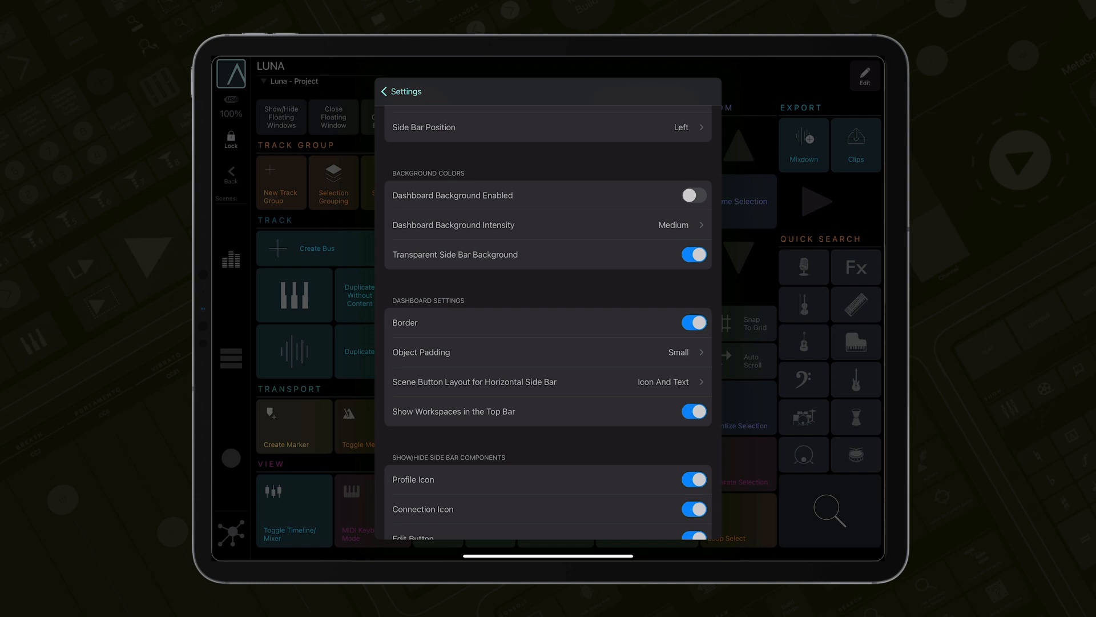
pyautogui.click(383, 91)
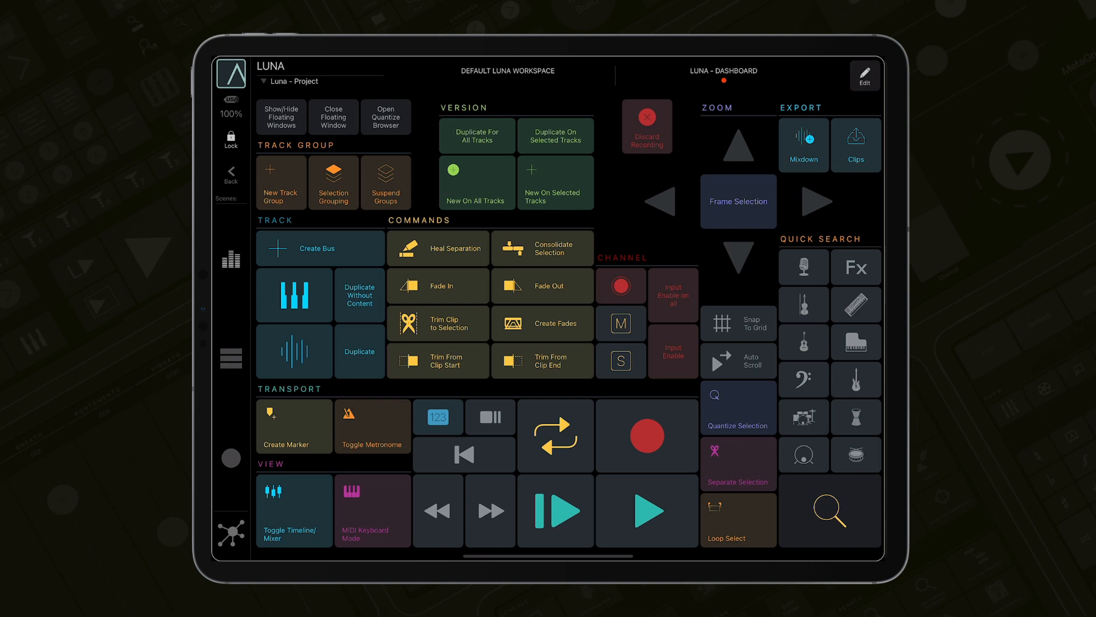
# Import the Luna - Shape preset workspace and view its XY Pads grid.
pyautogui.click(865, 76)
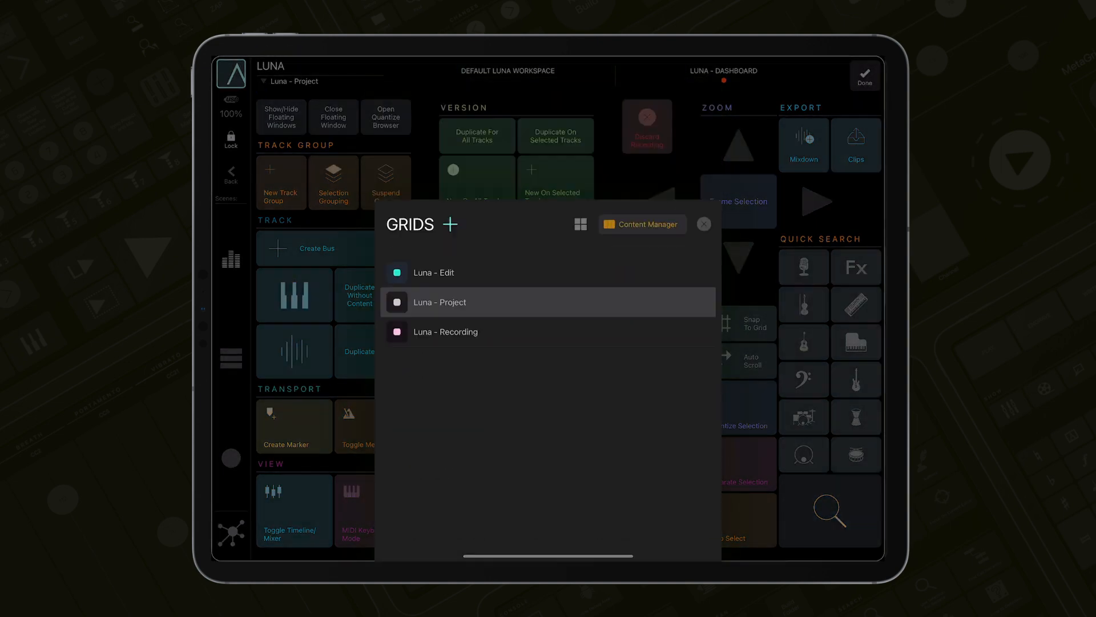
pyautogui.click(642, 224)
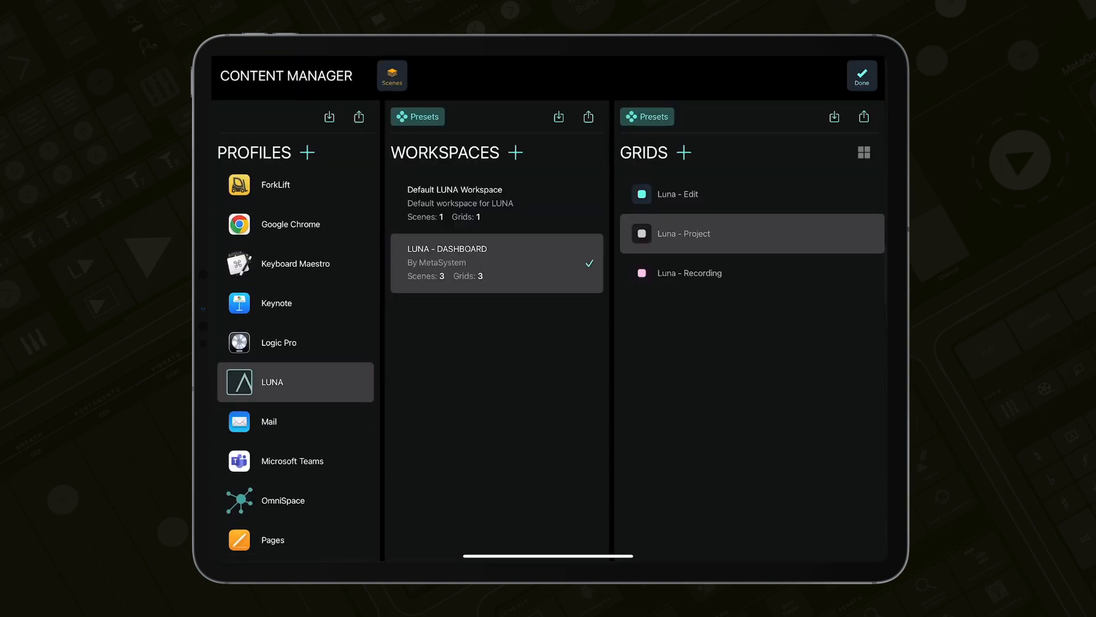
pyautogui.click(417, 116)
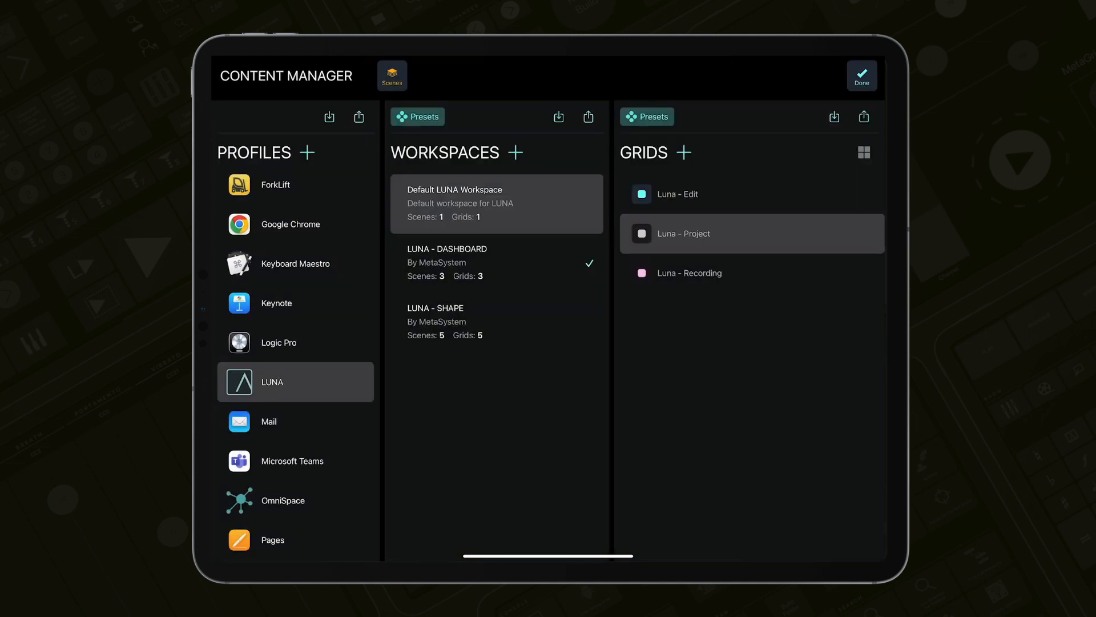
pyautogui.click(862, 75)
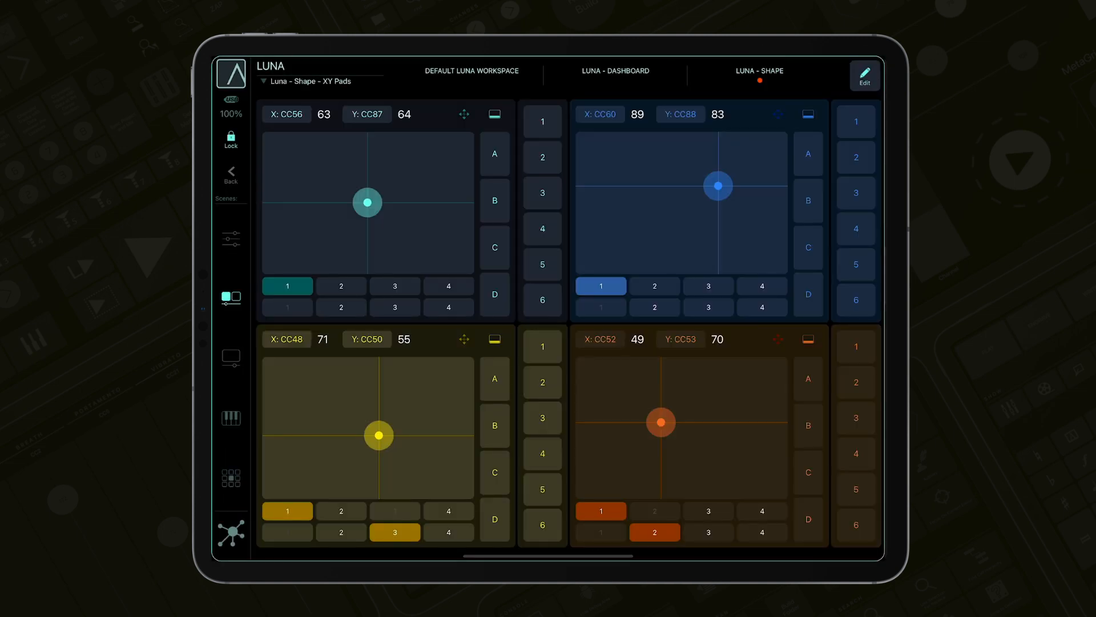
# Try the Keys scene and default LUNA workspace, ending on LUNA - SHAPE's Dashboard grid.
pyautogui.click(230, 417)
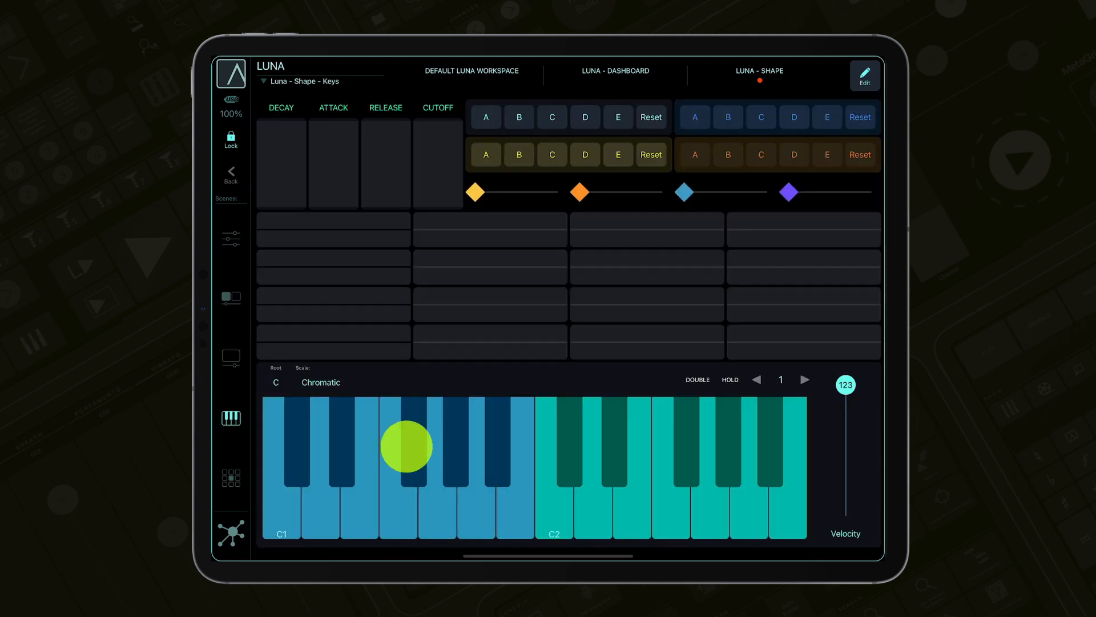
pyautogui.click(614, 71)
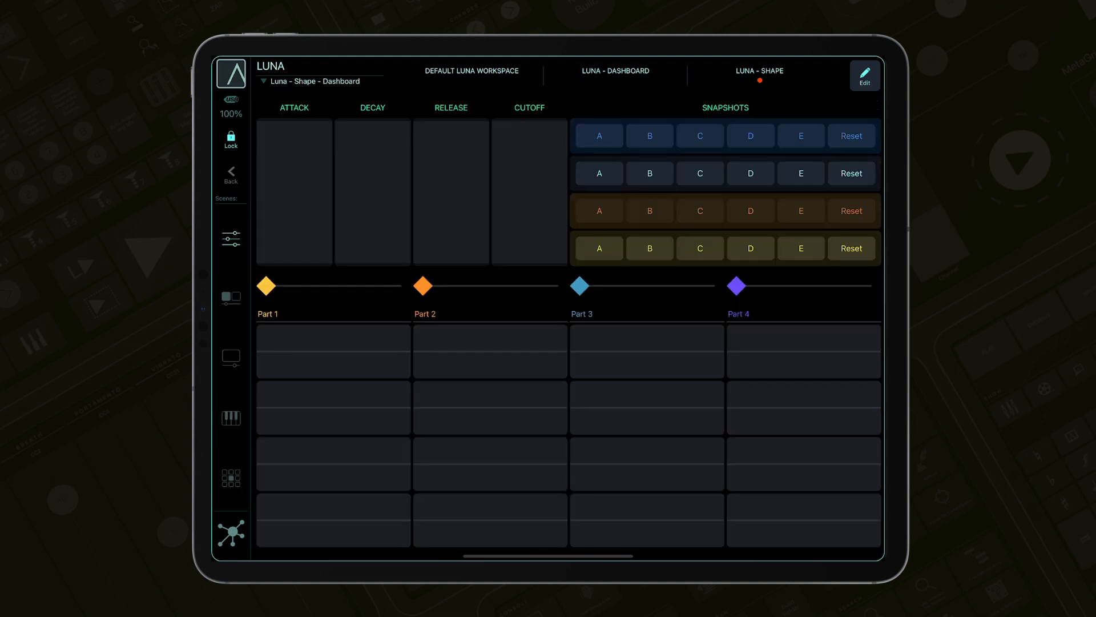
pyautogui.click(230, 358)
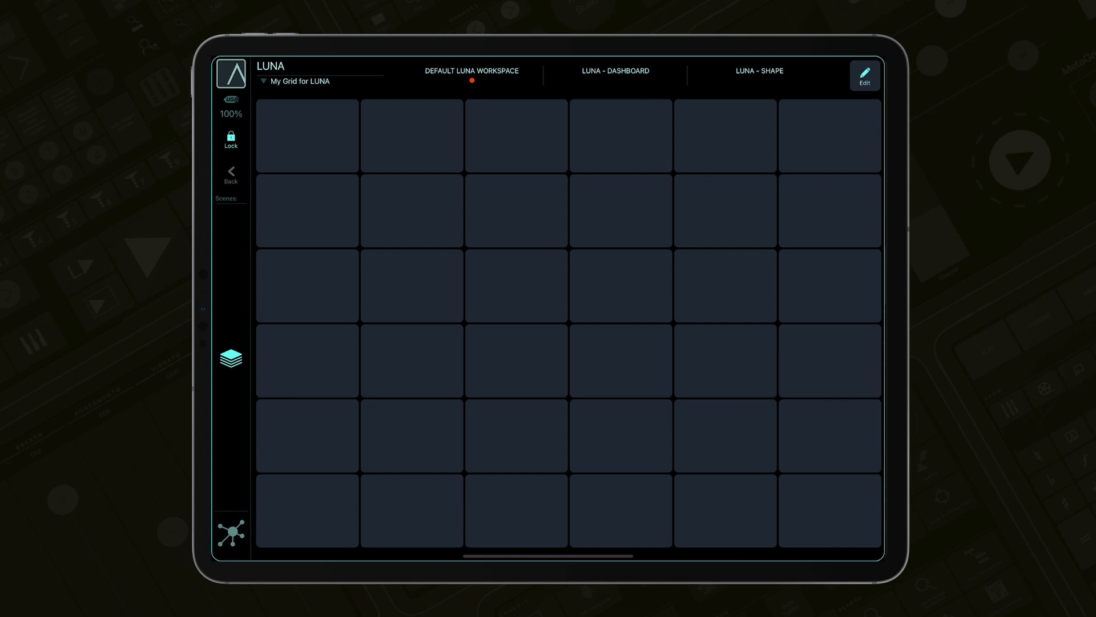
pyautogui.click(759, 71)
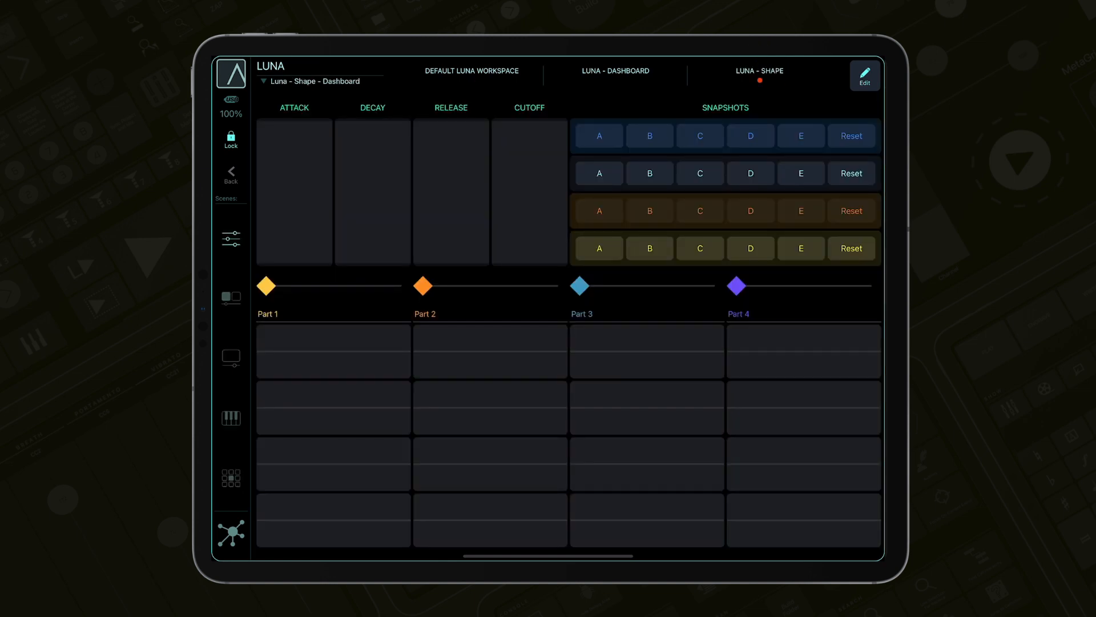